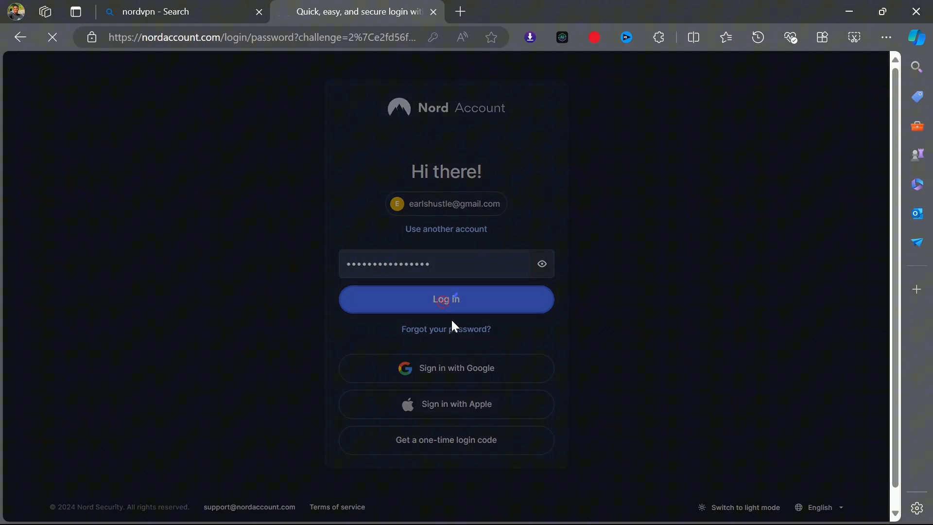
- Log in to Nord Account, open NordVPN, and scroll to the Dedicated IP card
{"action": "left_click", "coordinate": [446, 299]}
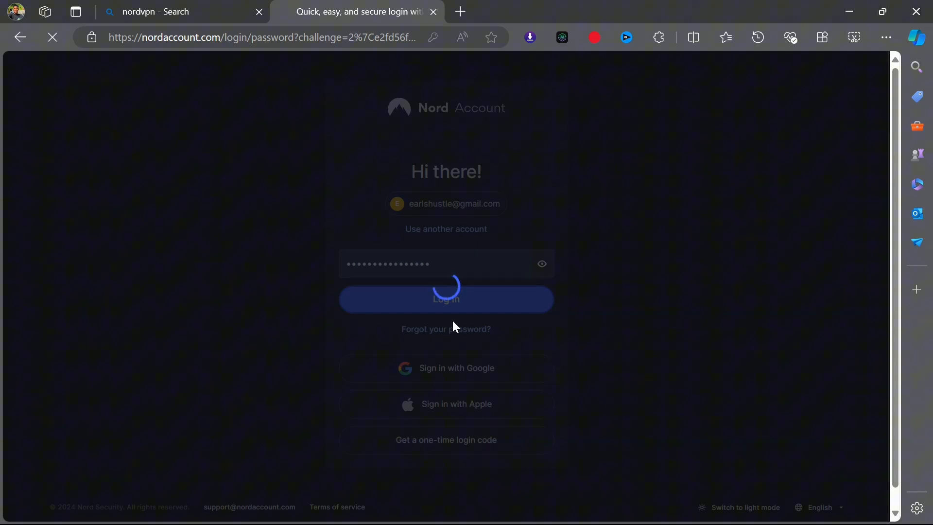
{"action": "left_click", "coordinate": [445, 299]}
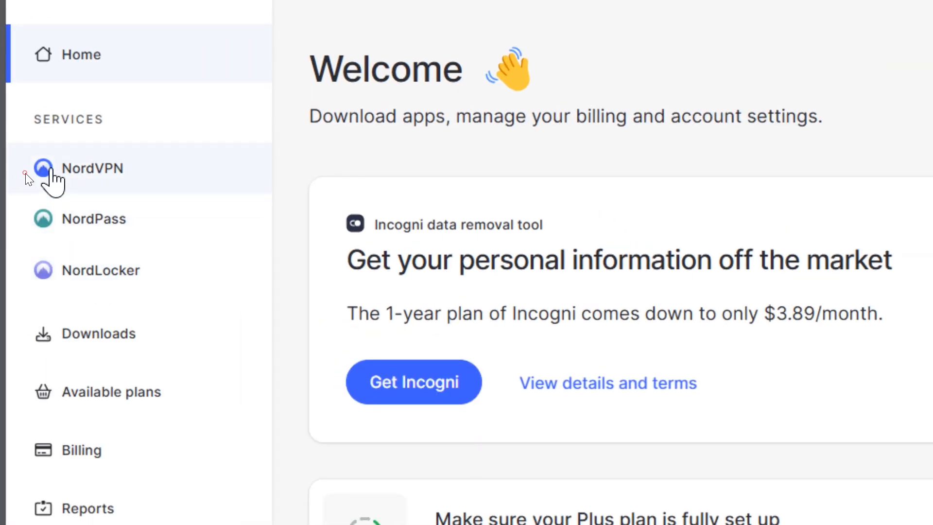
{"action": "left_click", "coordinate": [92, 169]}
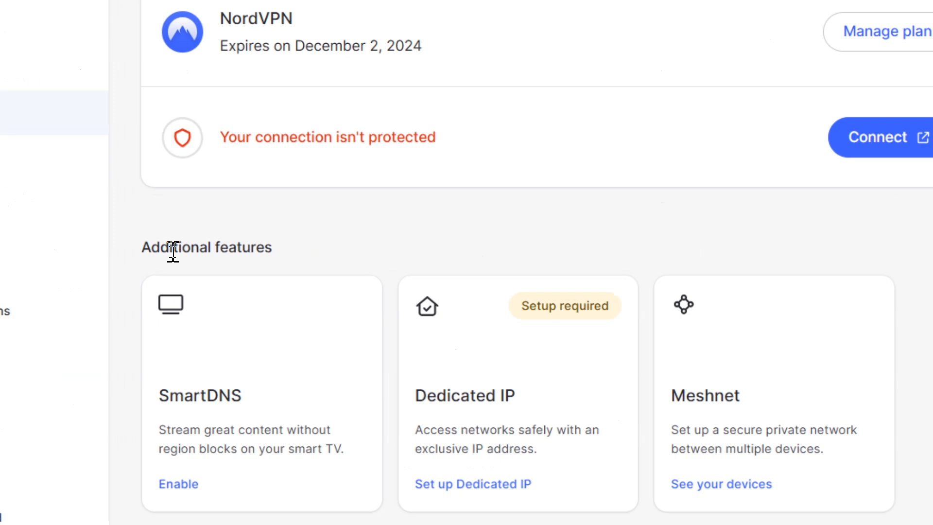
{"action": "scroll", "scroll_direction": "down", "scroll_amount": 3}
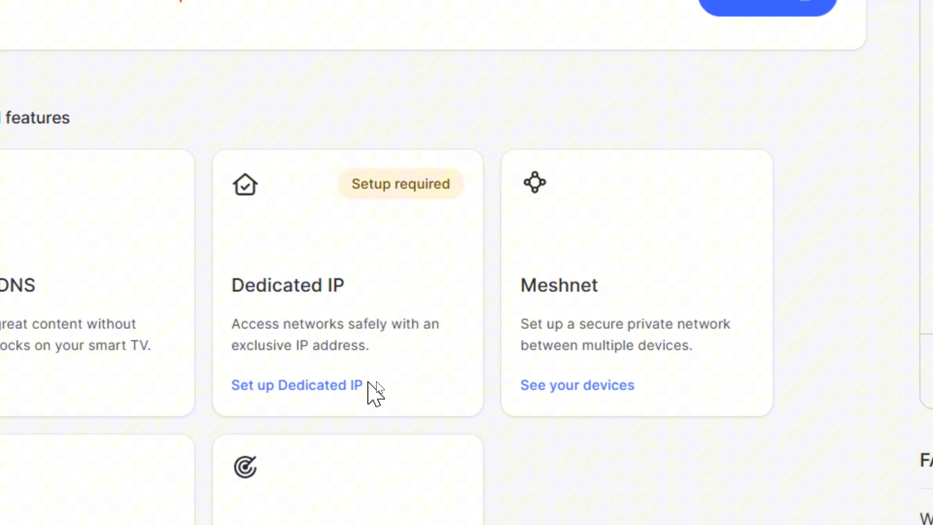
{"action": "mouse_move", "coordinate": [339, 399]}
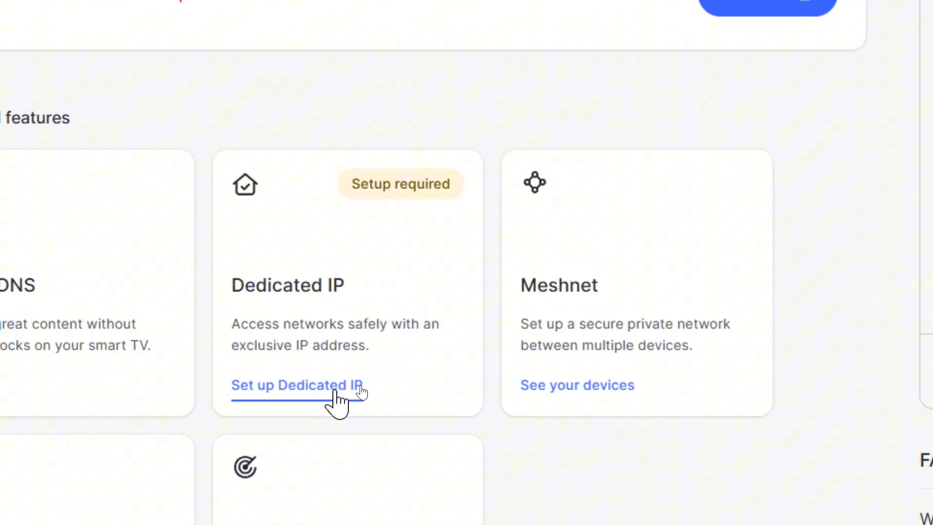
- Start the Dedicated IP setup and scroll through the available IP locations
{"action": "left_click", "coordinate": [299, 385]}
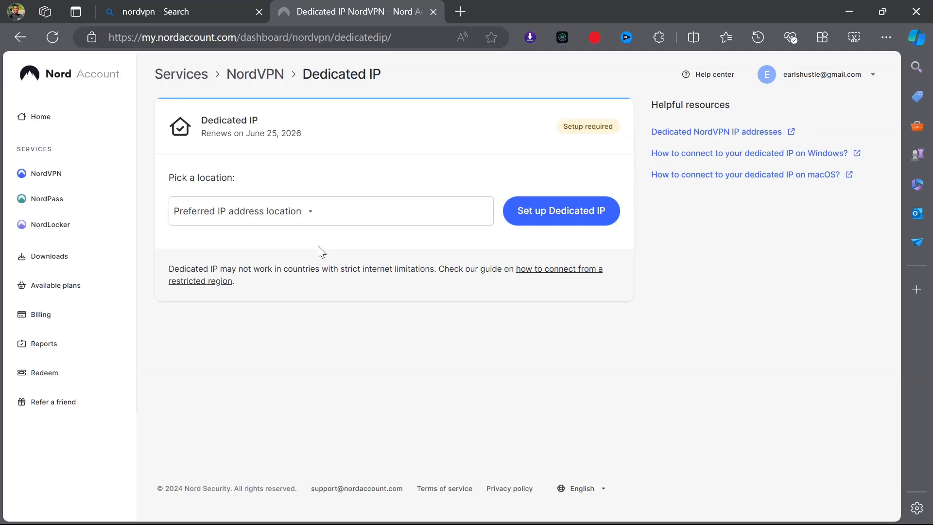
{"action": "mouse_move", "coordinate": [352, 317]}
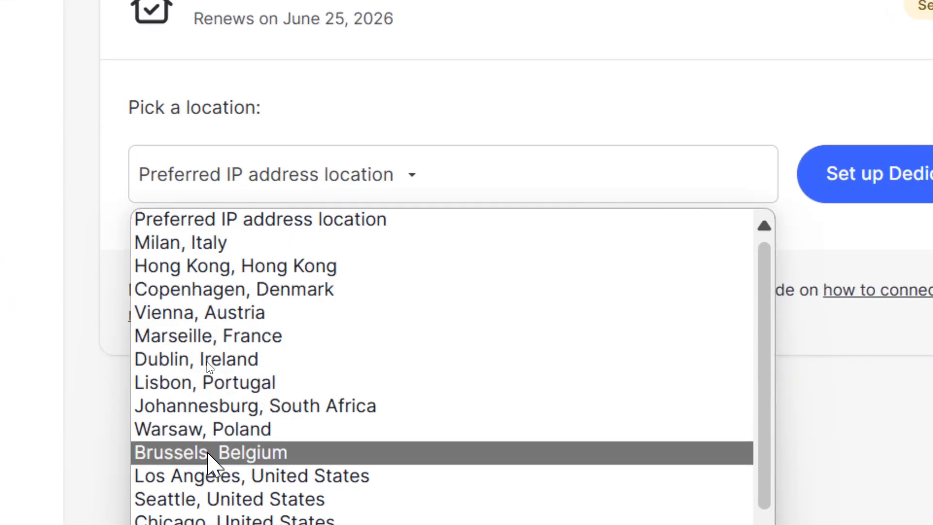
{"action": "scroll", "scroll_direction": "down", "scroll_amount": 3}
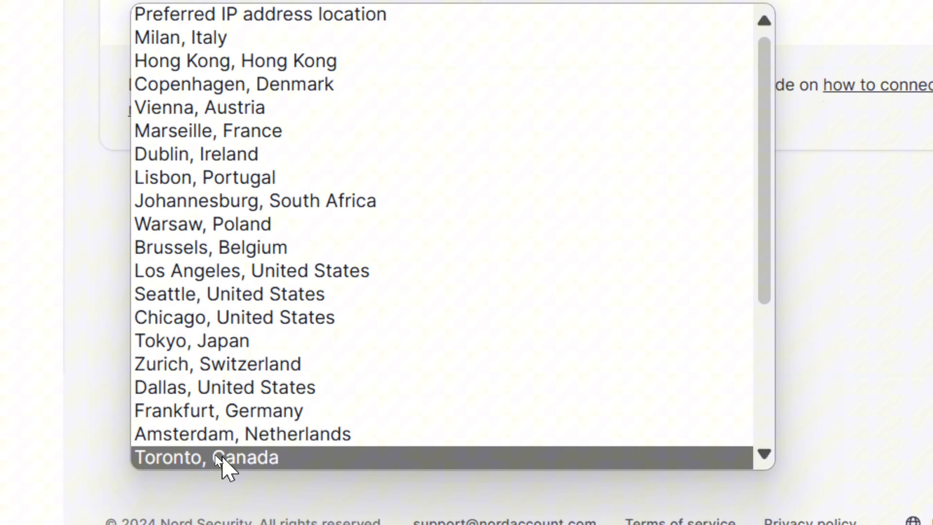
{"action": "mouse_move", "coordinate": [190, 316]}
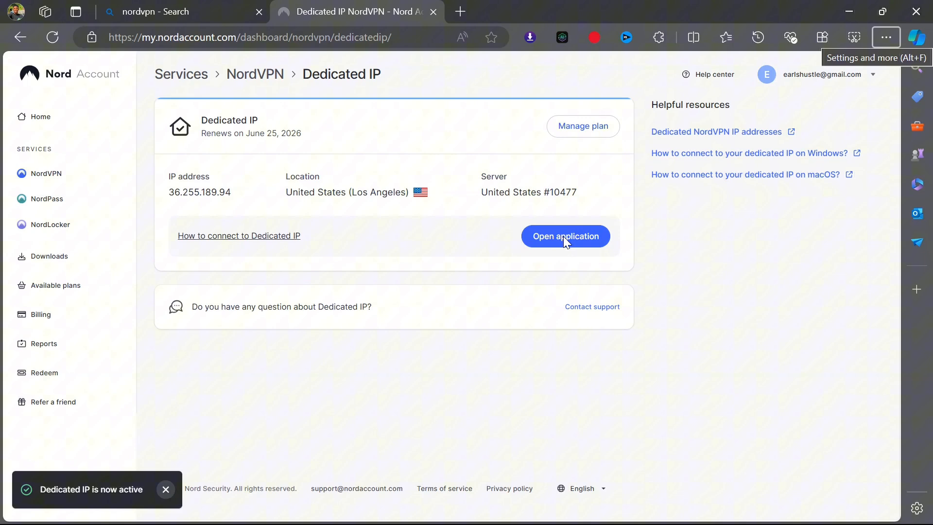
{"action": "mouse_move", "coordinate": [382, 303]}
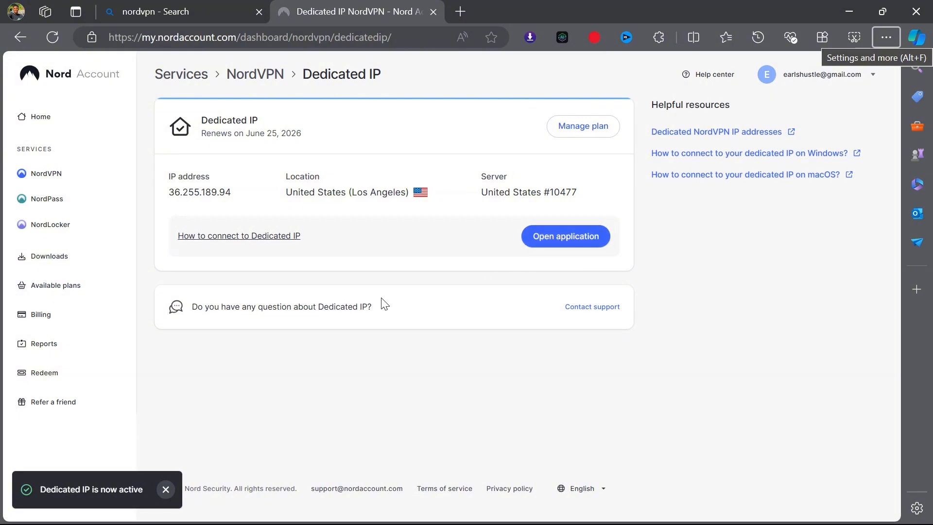
- Highlight the dedicated IP's location details, then view the 2-year and 1-year plan prices
{"action": "double_click", "coordinate": [199, 192]}
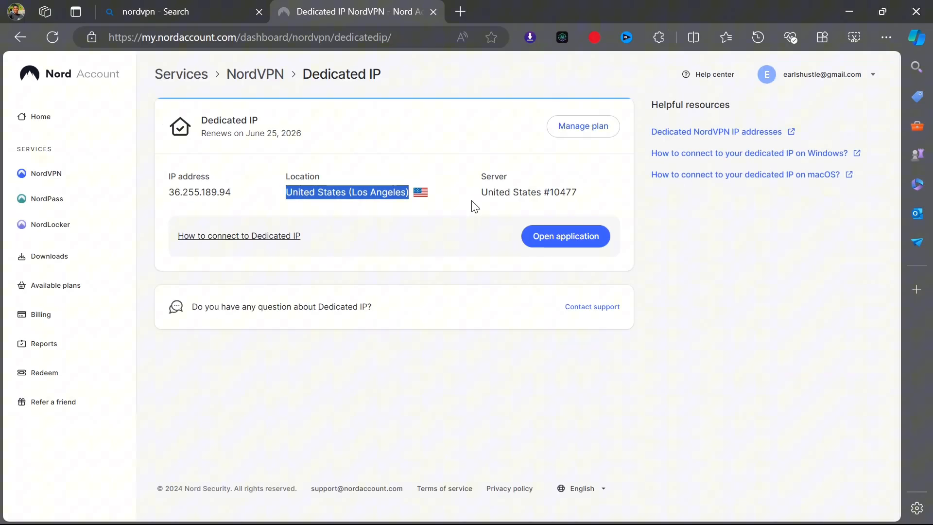
{"action": "double_click", "coordinate": [527, 191]}
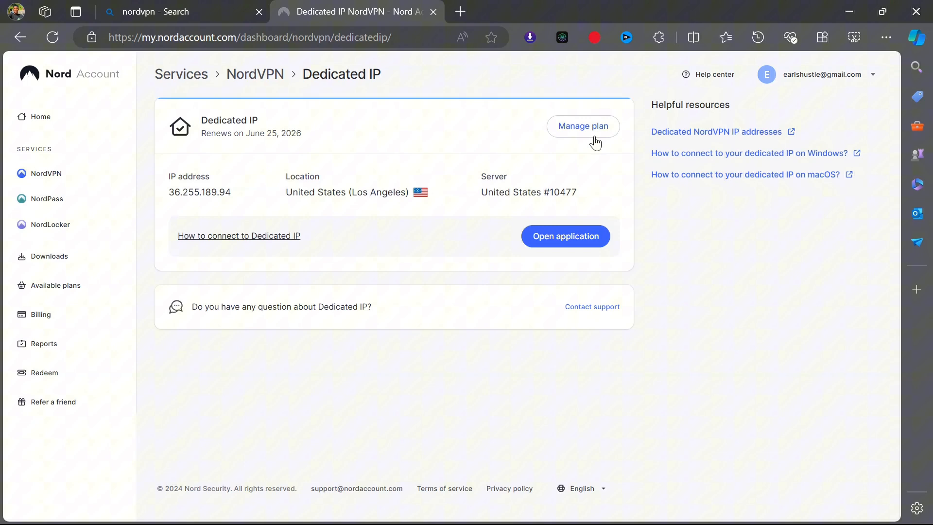
{"action": "left_click", "coordinate": [582, 126]}
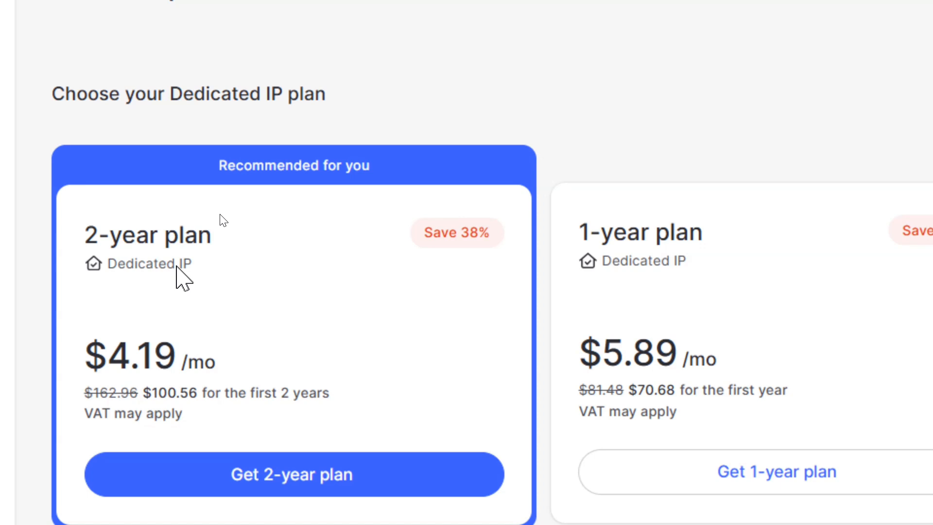
{"action": "mouse_move", "coordinate": [202, 366]}
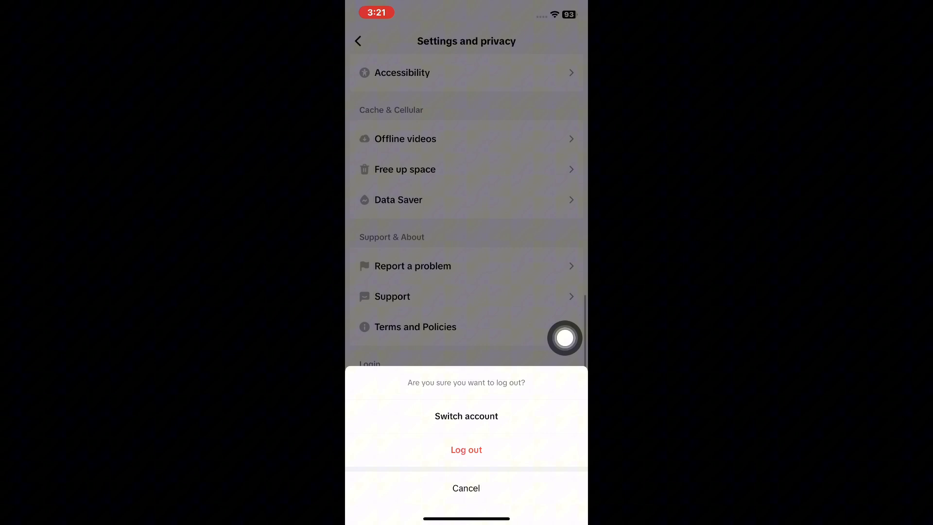
- Dismiss the log-out sheet and remove TikTok, confirming deletion of its data
{"action": "left_click", "coordinate": [466, 449]}
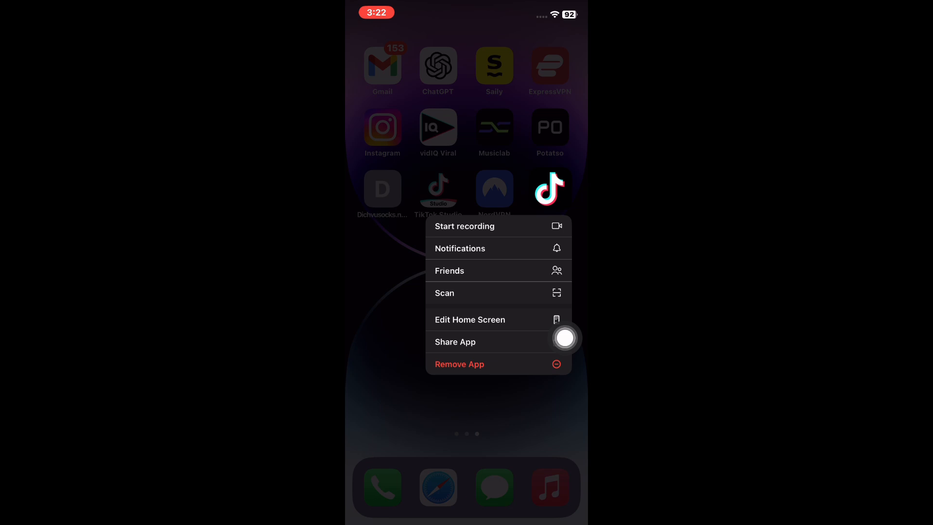
{"action": "left_click", "coordinate": [459, 363]}
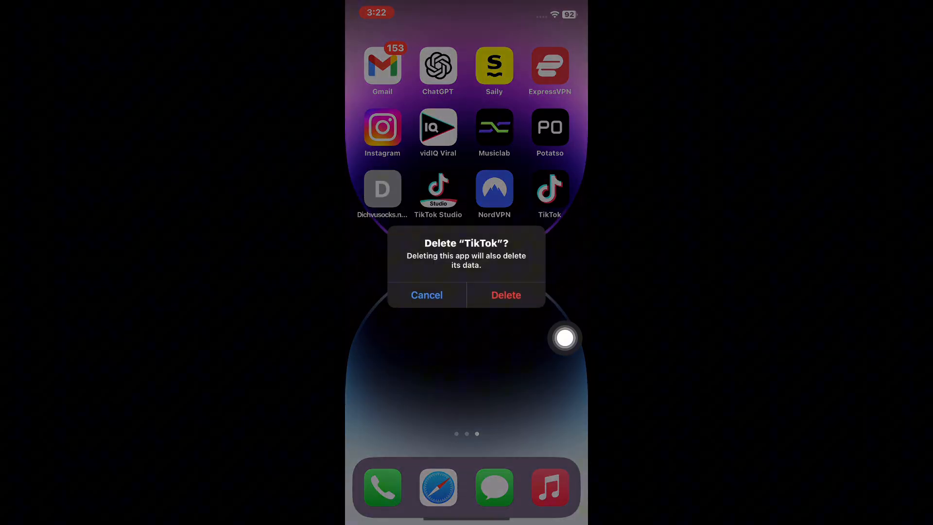
{"action": "left_click", "coordinate": [505, 295]}
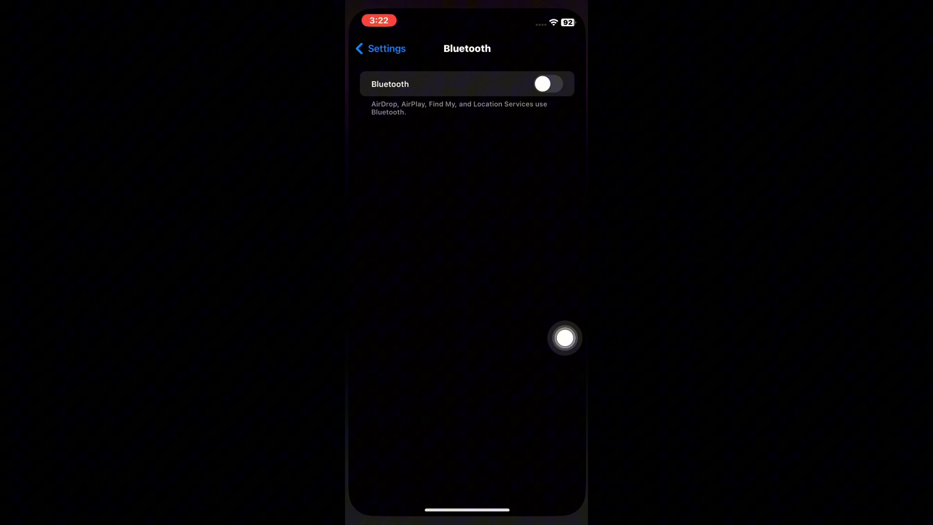
- Confirm in Language & Region that the iOS region is United States, without changing it
{"action": "left_click", "coordinate": [379, 48]}
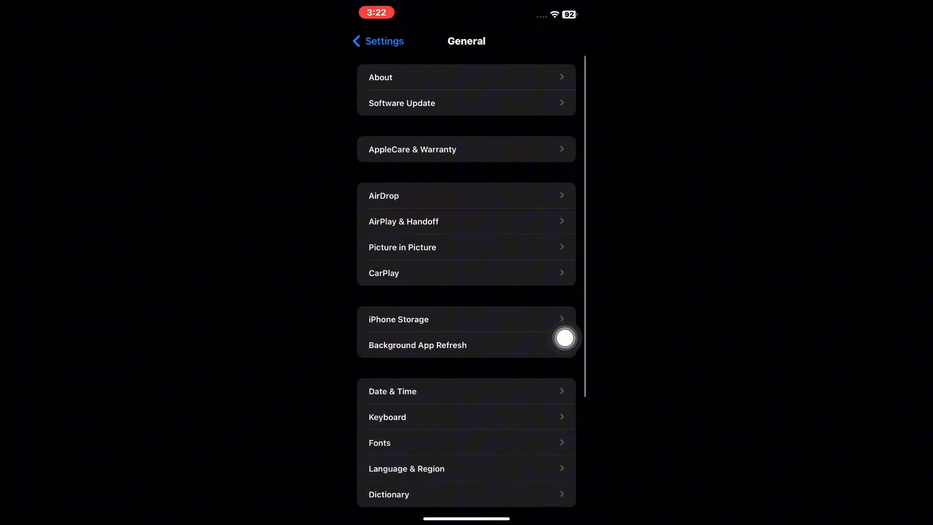
{"action": "scroll", "scroll_direction": "up", "scroll_amount": 3}
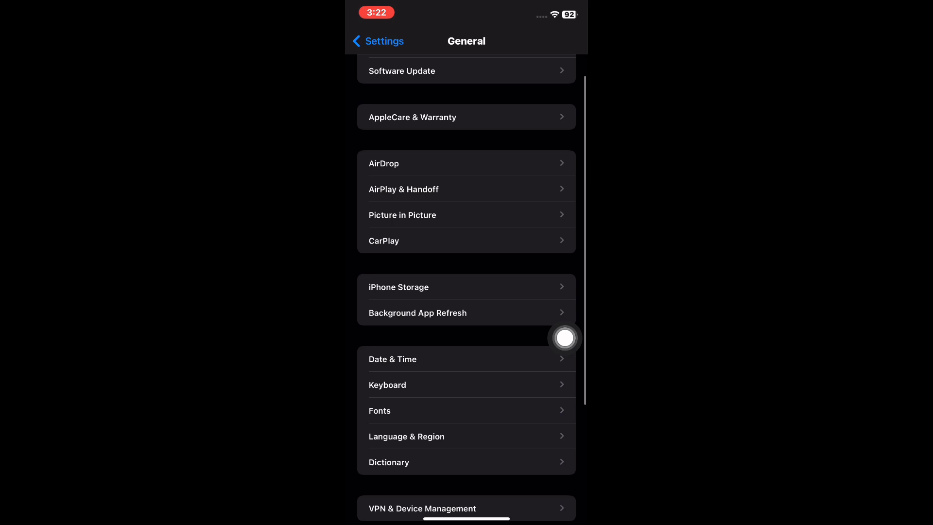
{"action": "left_click", "coordinate": [406, 436]}
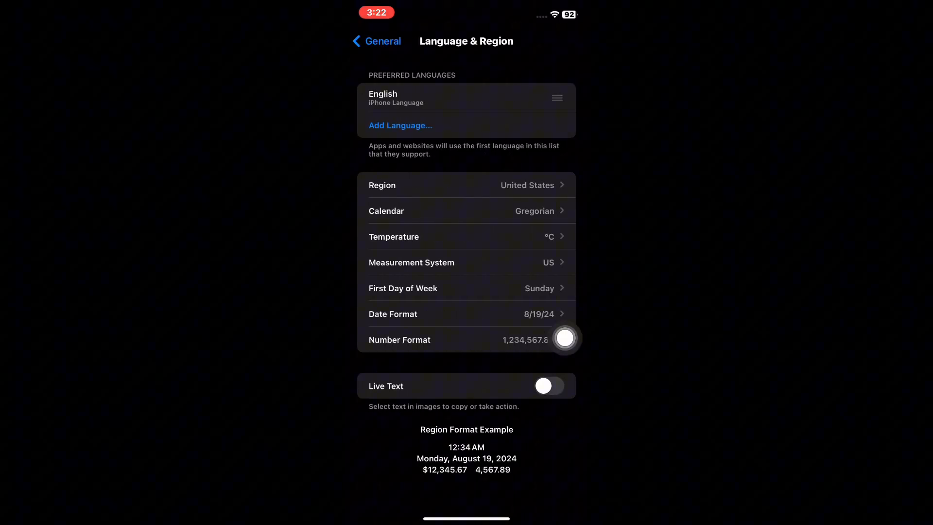
{"action": "left_click", "coordinate": [466, 185]}
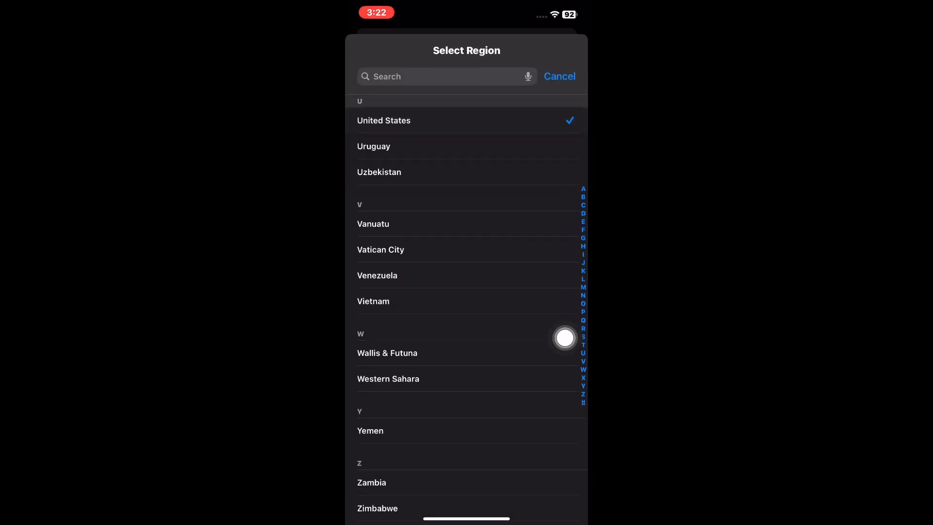
{"action": "left_click", "coordinate": [558, 76]}
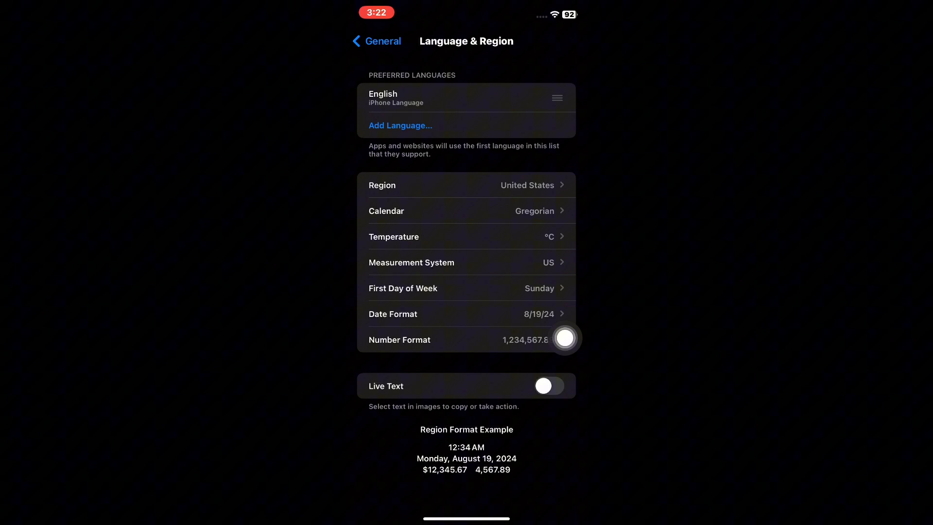
- Open the Date & Time settings showing the New York time zone
{"action": "left_click", "coordinate": [376, 41]}
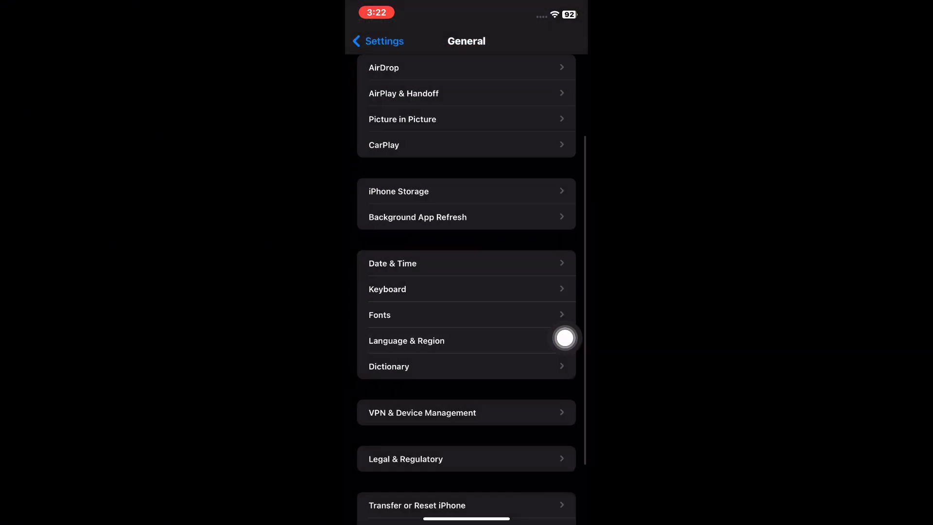
{"action": "left_click", "coordinate": [392, 263]}
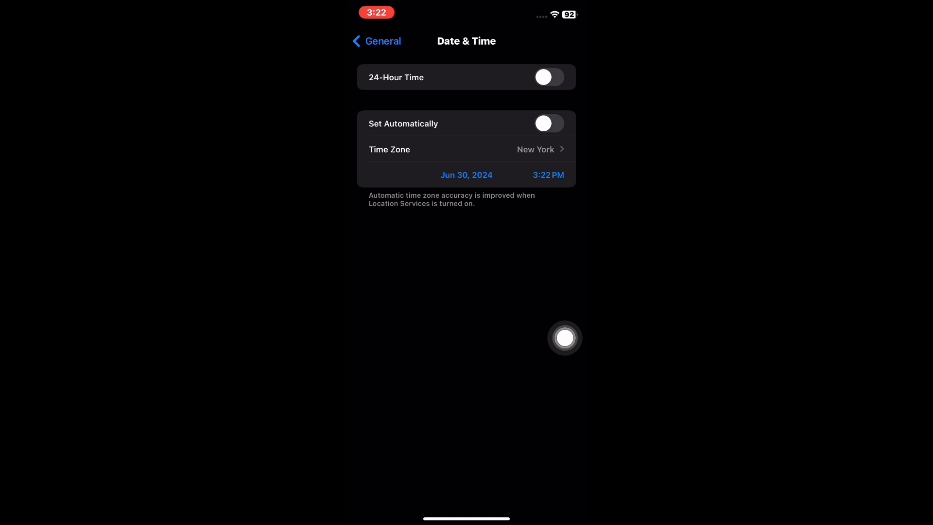
{"action": "type", "text": "los"}
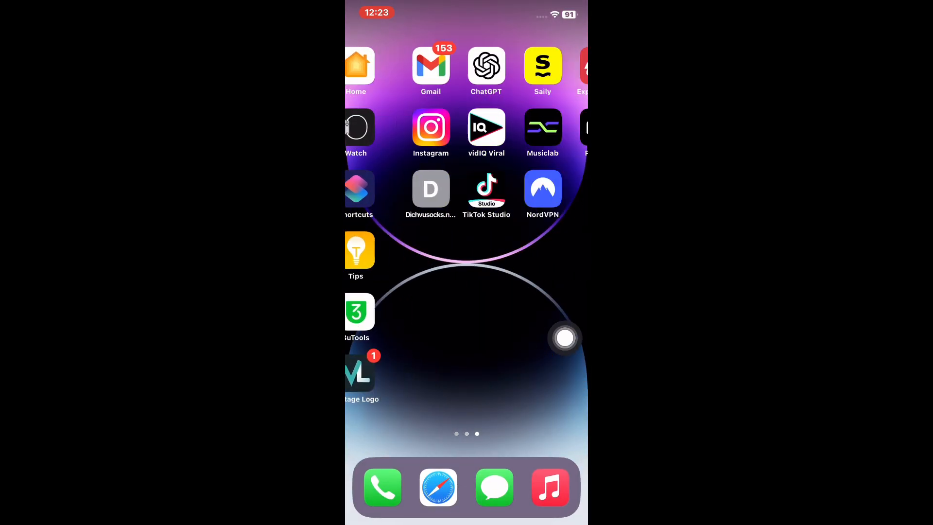
- Launch NordVPN, check the recommended protocol under profile settings, and begin a server search
{"action": "left_click", "coordinate": [542, 190]}
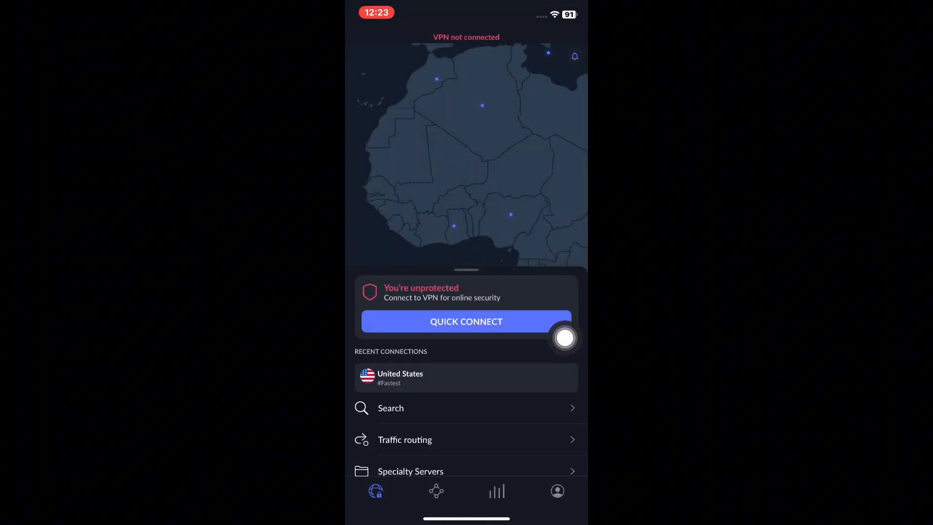
{"action": "left_click", "coordinate": [557, 490]}
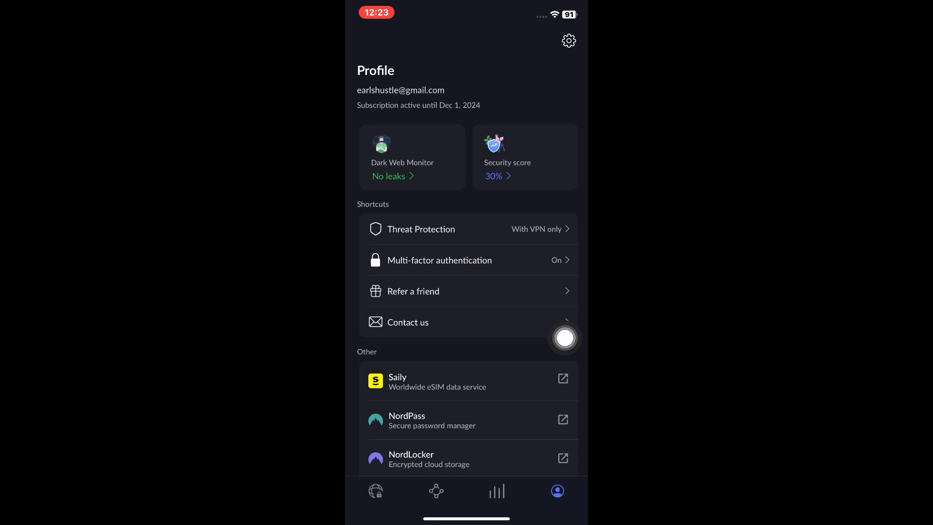
{"action": "left_click", "coordinate": [568, 40]}
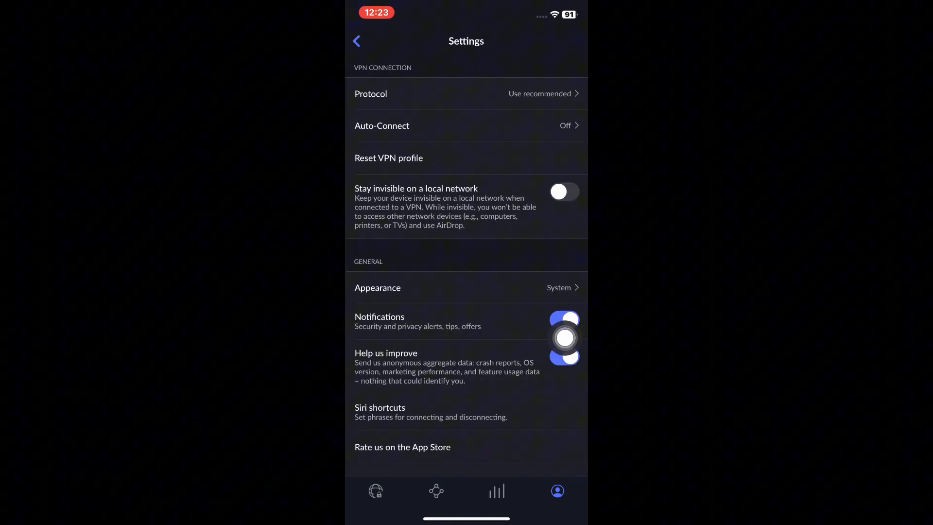
{"action": "left_click", "coordinate": [465, 93]}
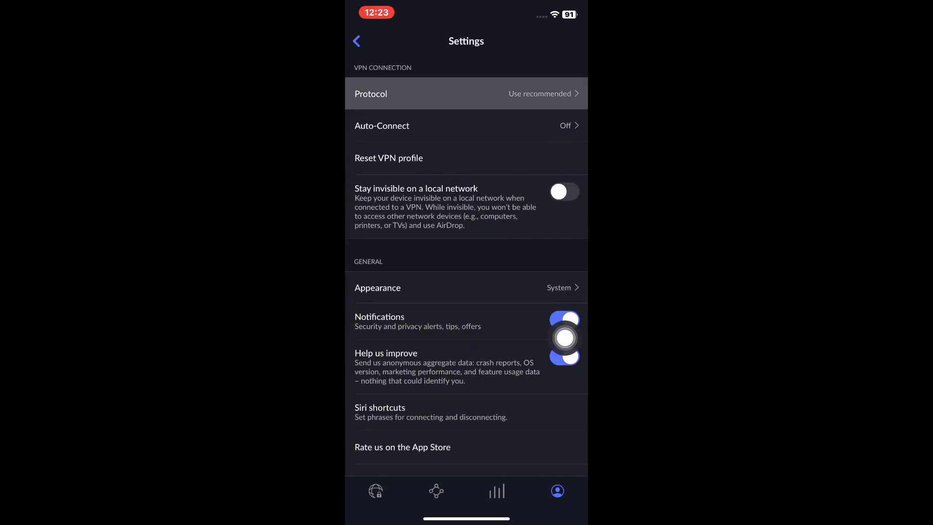
{"action": "left_click", "coordinate": [466, 94]}
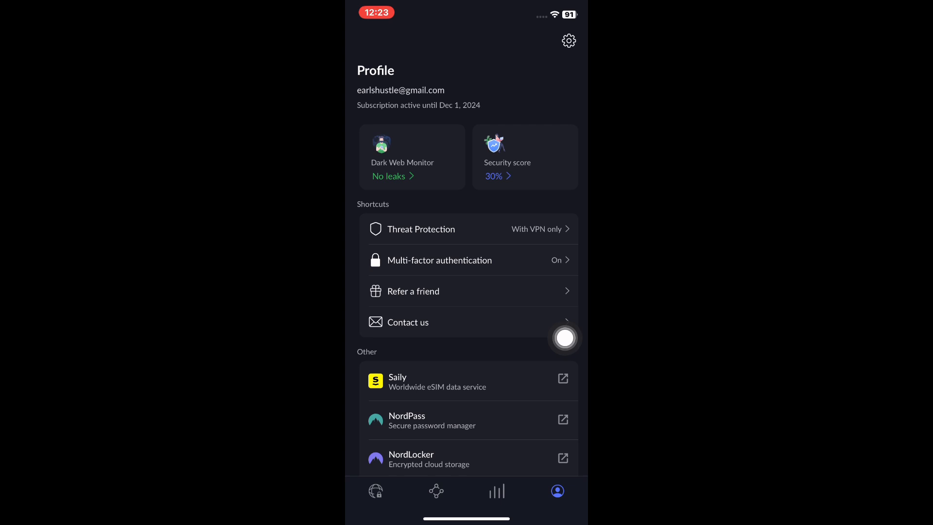
{"action": "left_click", "coordinate": [376, 490]}
{"action": "type", "text": "unitedst"}
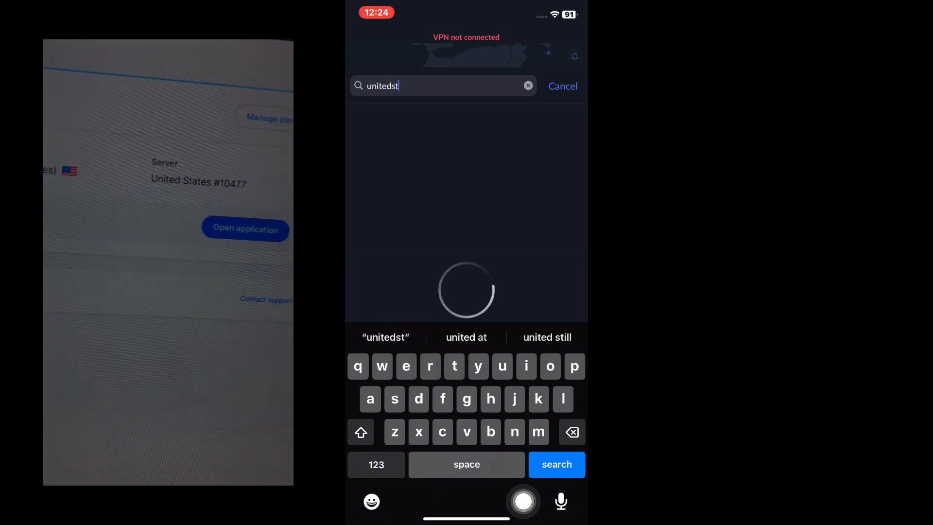
- Search 'united states #10477' and connect to the United States #10477 server
{"action": "key", "text": "backspace"}
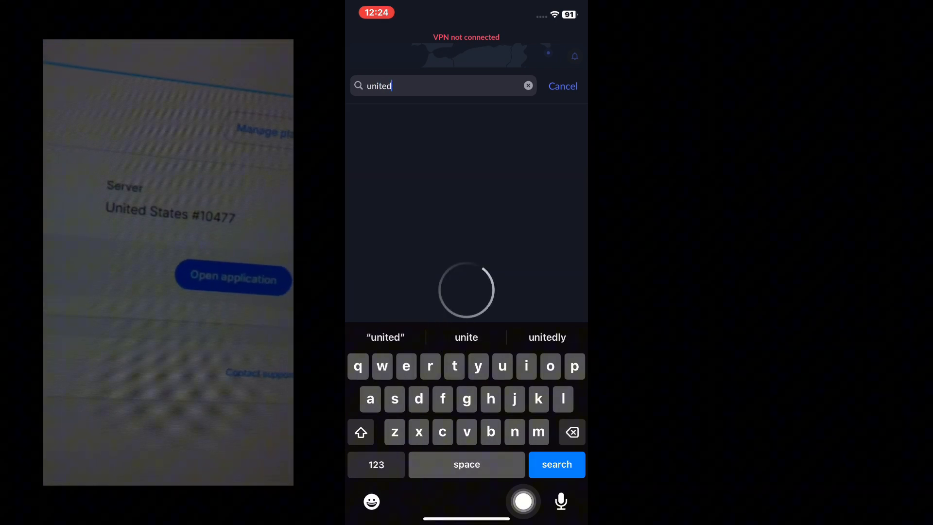
{"action": "type", "text": "states"}
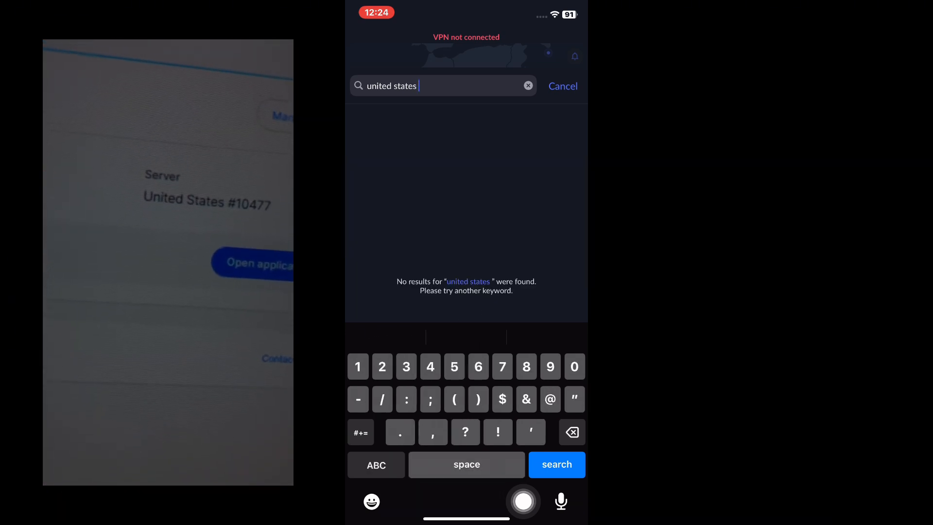
{"action": "type", "text": "#"}
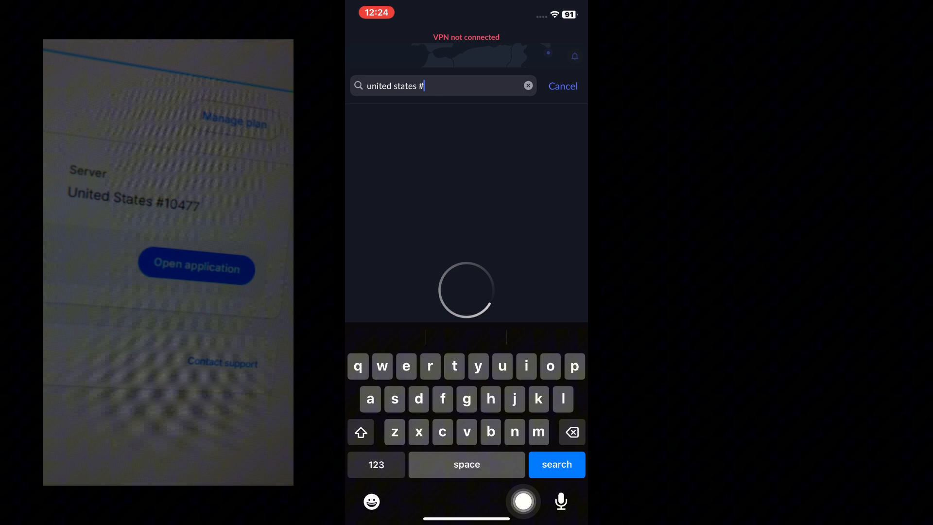
{"action": "type", "text": "10"}
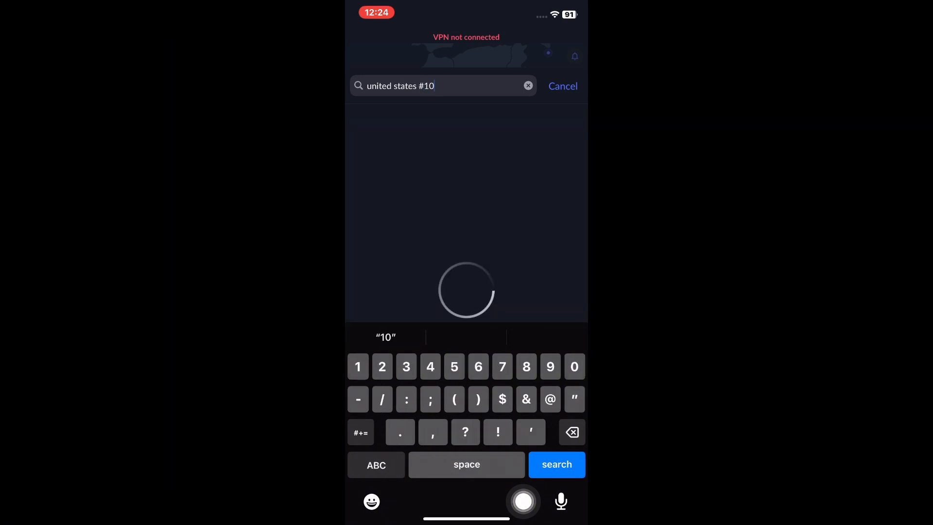
{"action": "type", "text": "477"}
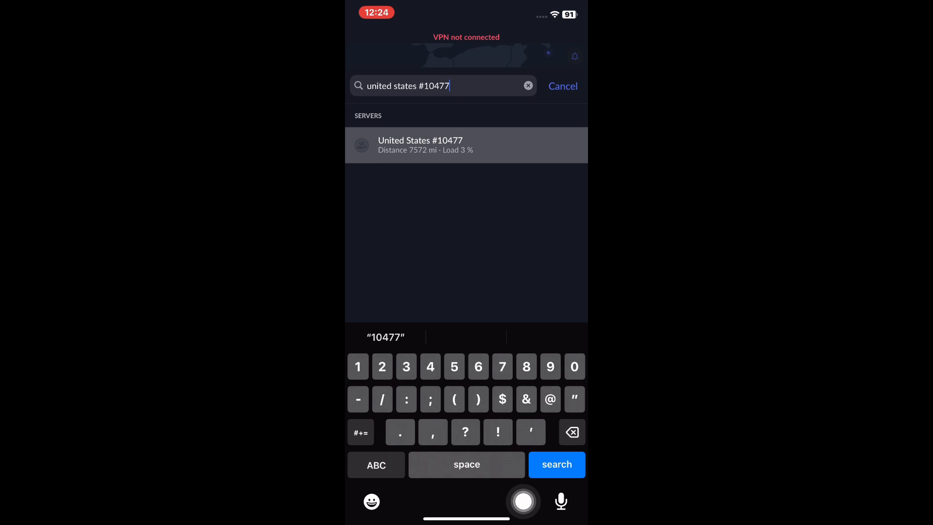
{"action": "left_click", "coordinate": [466, 144]}
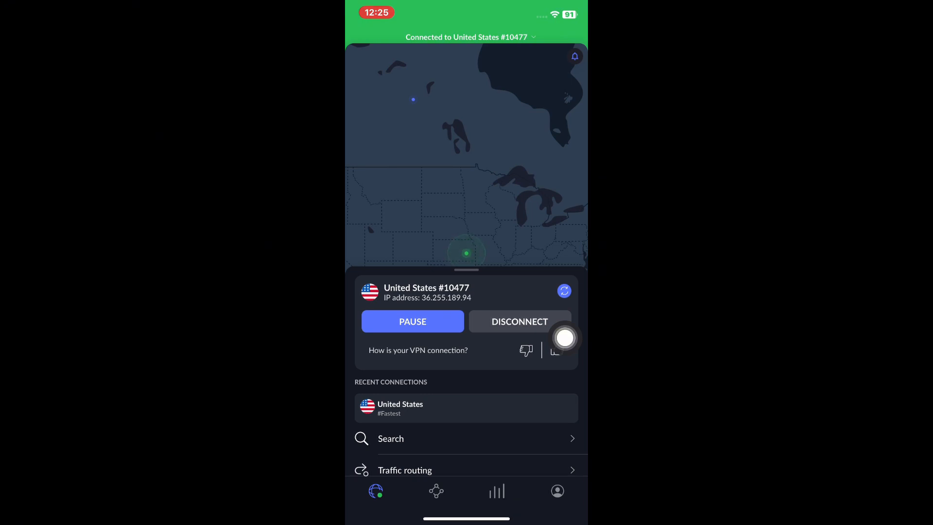
- Open Statistics to confirm United States #10477, IP 36.255.189.94, over OpenVPN (UDP)
{"action": "left_click", "coordinate": [496, 491]}
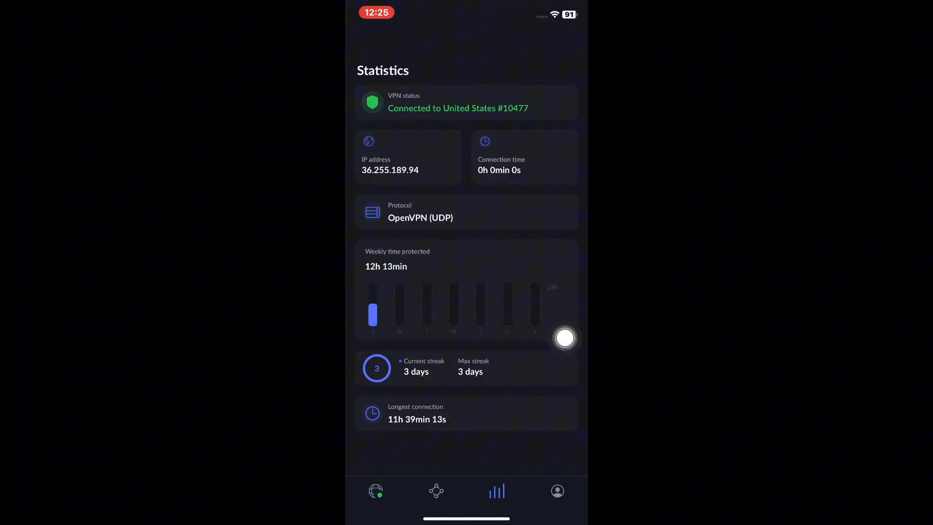